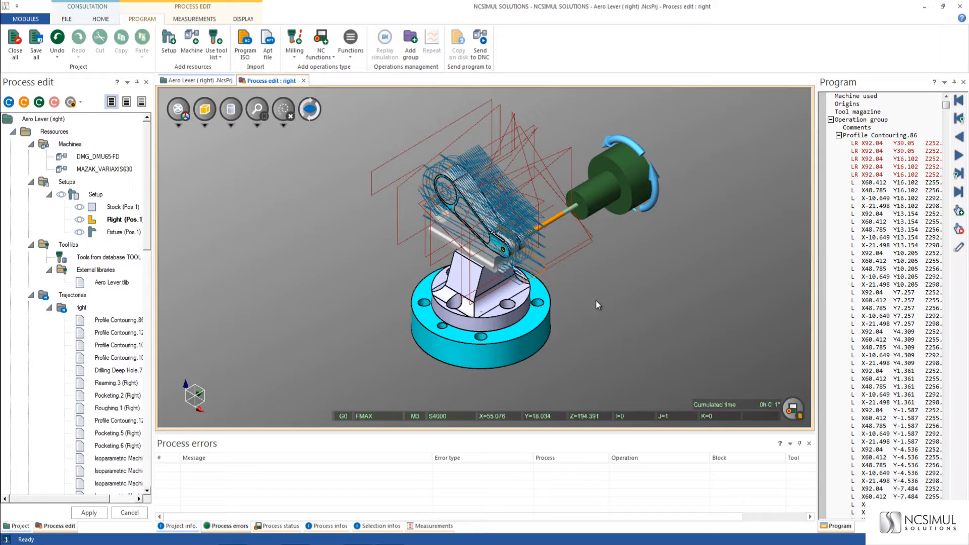
{"action": "mouse_move", "coordinate": [549, 186]}
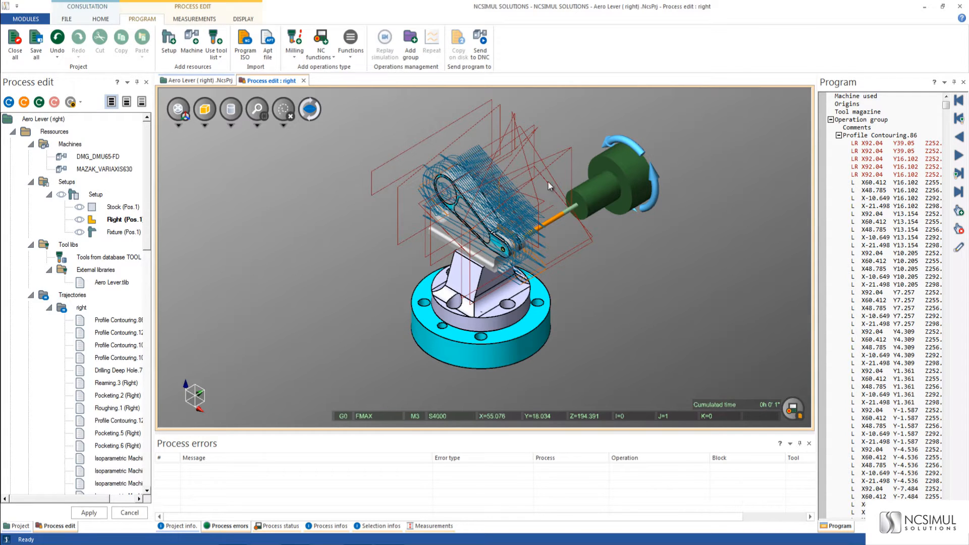
{"action": "mouse_move", "coordinate": [820, 312]}
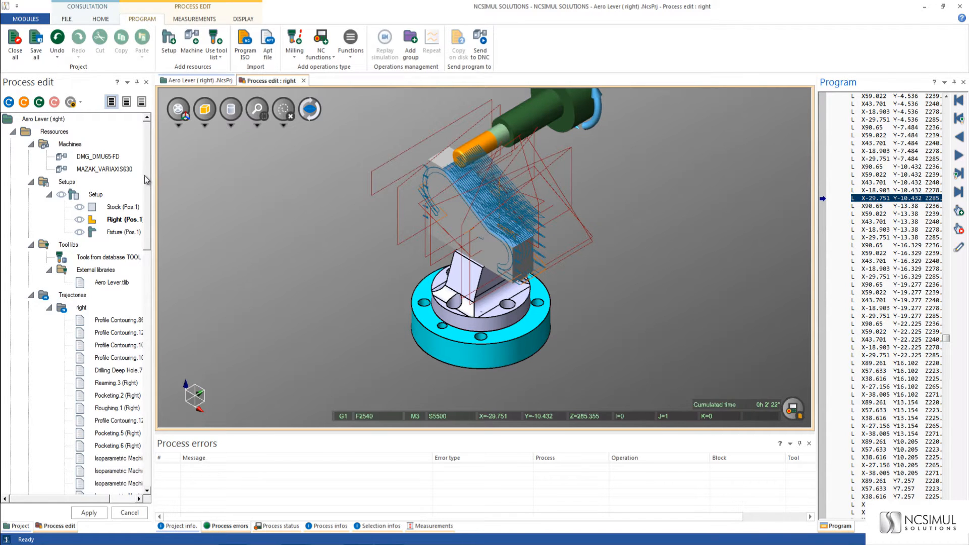
Select MAZAK_VARIAXIS630 as the machine used for the right setup.
{"action": "scroll", "scroll_direction": "down", "scroll_amount": 3}
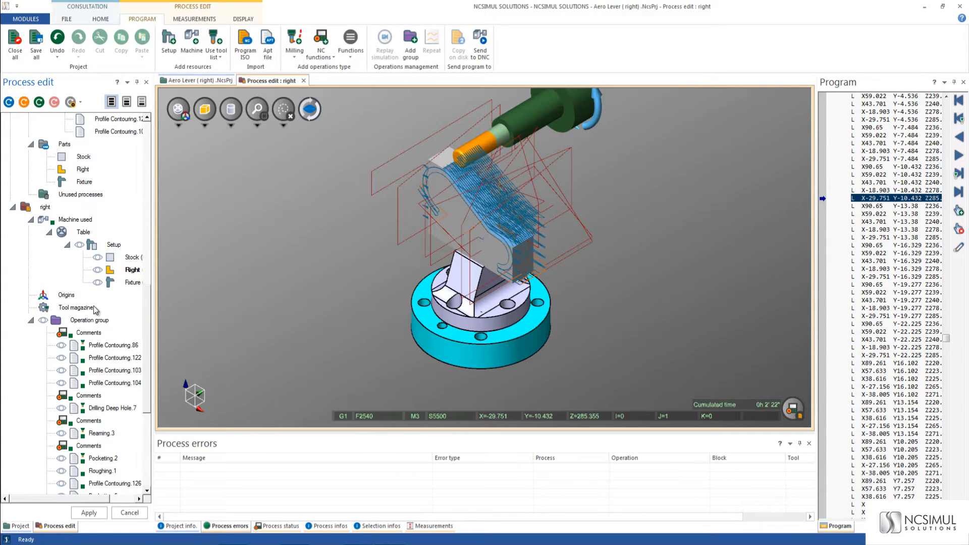
{"action": "right_click", "coordinate": [75, 219]}
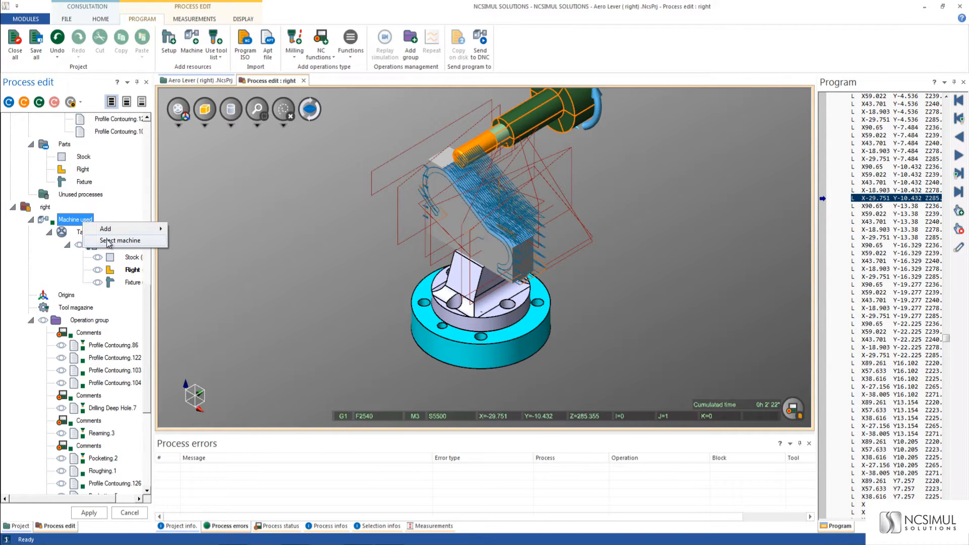
{"action": "left_click", "coordinate": [121, 240]}
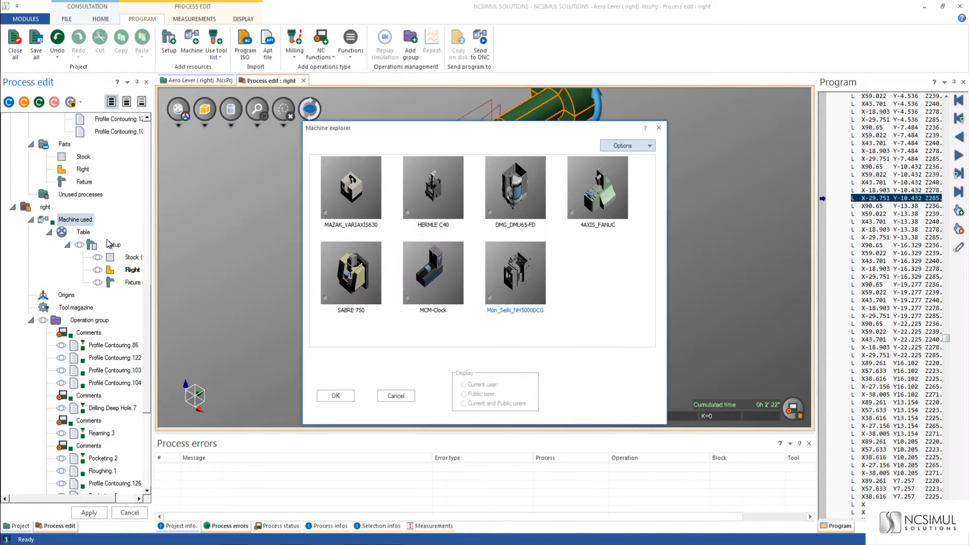
{"action": "left_click", "coordinate": [351, 188]}
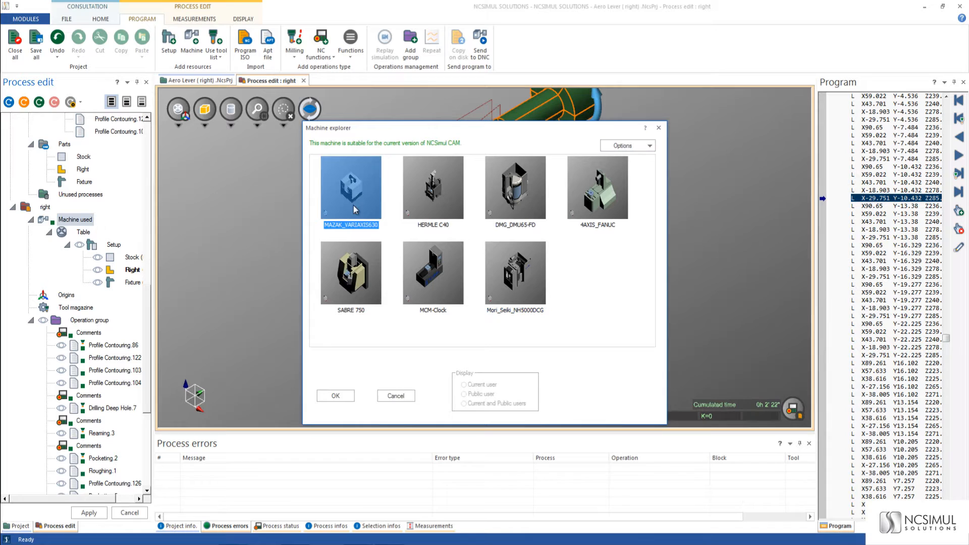
{"action": "left_click", "coordinate": [335, 396]}
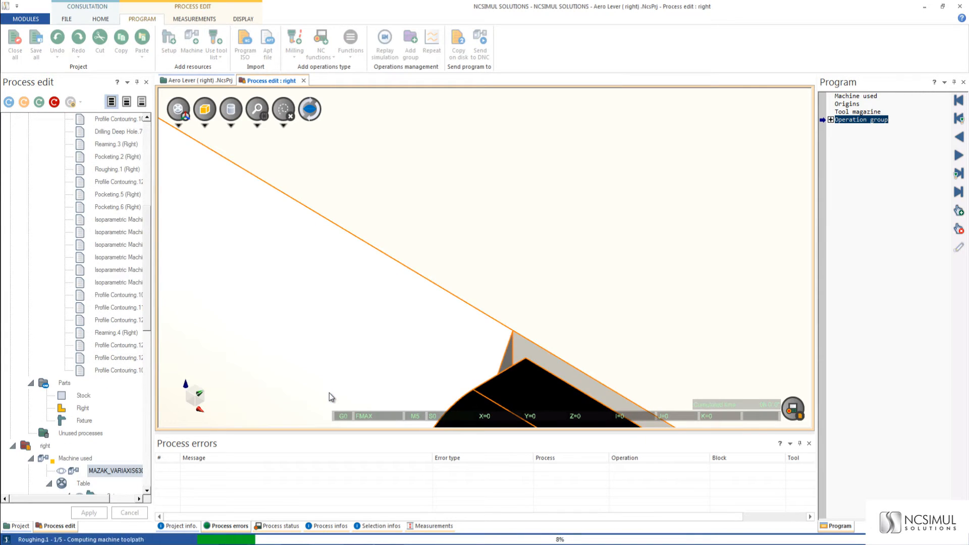
Refresh the view, expand the Operation group, and play the program on the Mazak.
{"action": "left_click", "coordinate": [257, 110]}
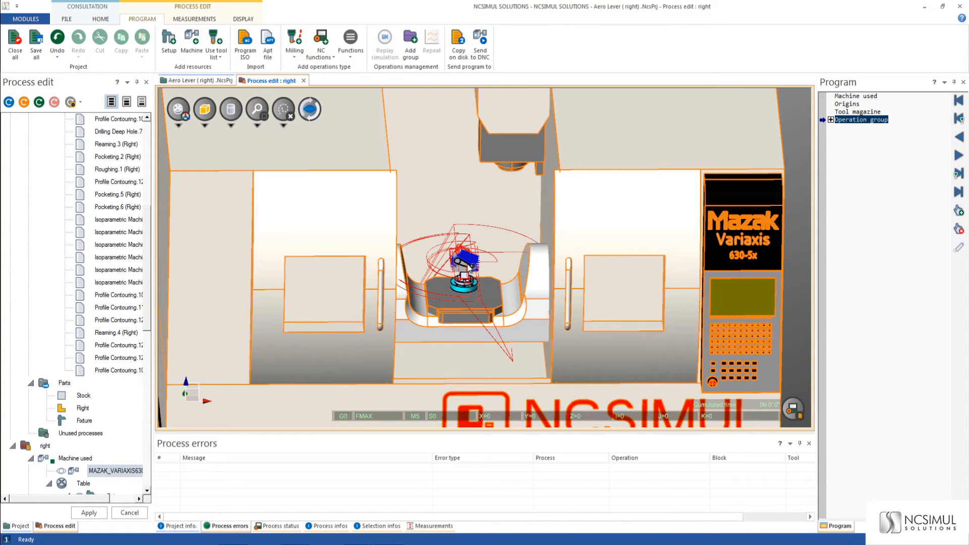
{"action": "left_click", "coordinate": [831, 119]}
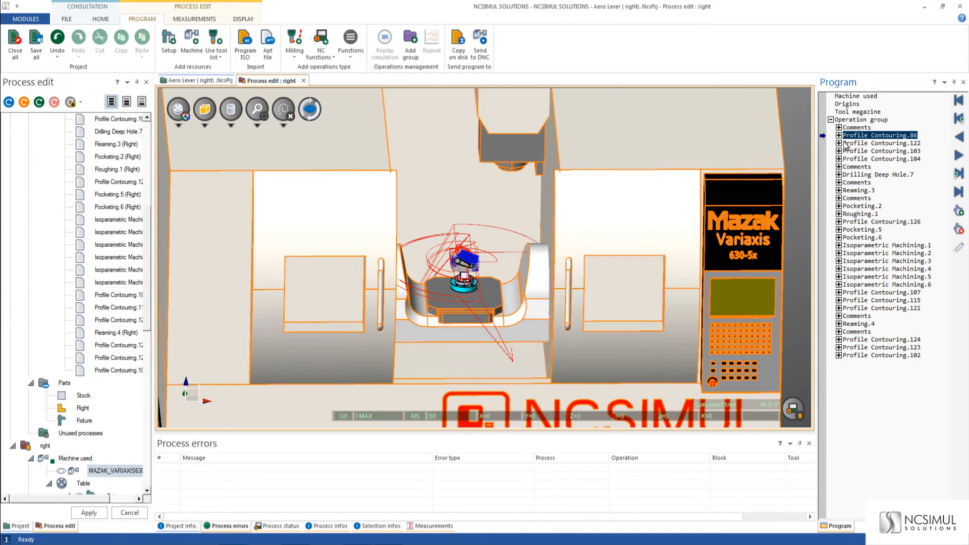
{"action": "left_click", "coordinate": [838, 135]}
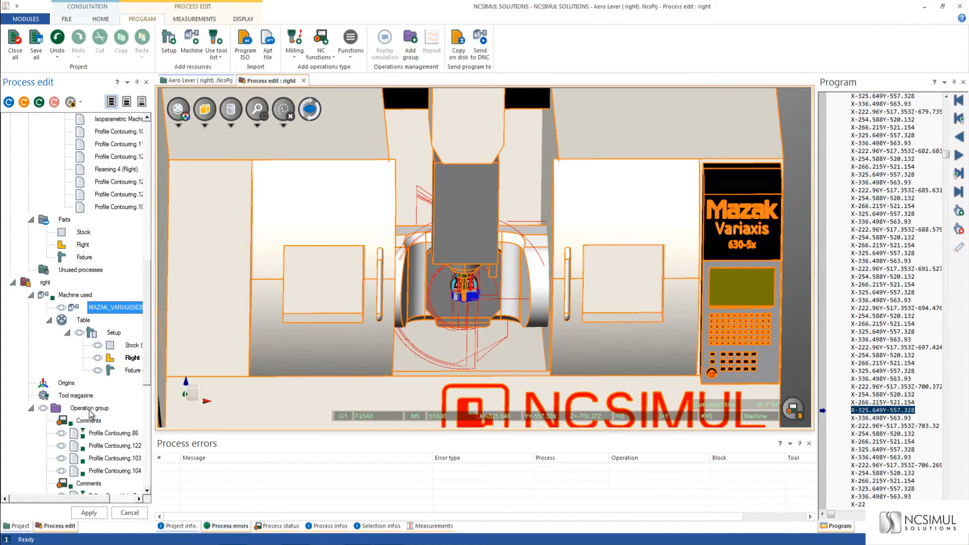
Run the full machine simulation on the Mazak Variaxis 630.
{"action": "left_click", "coordinate": [88, 407]}
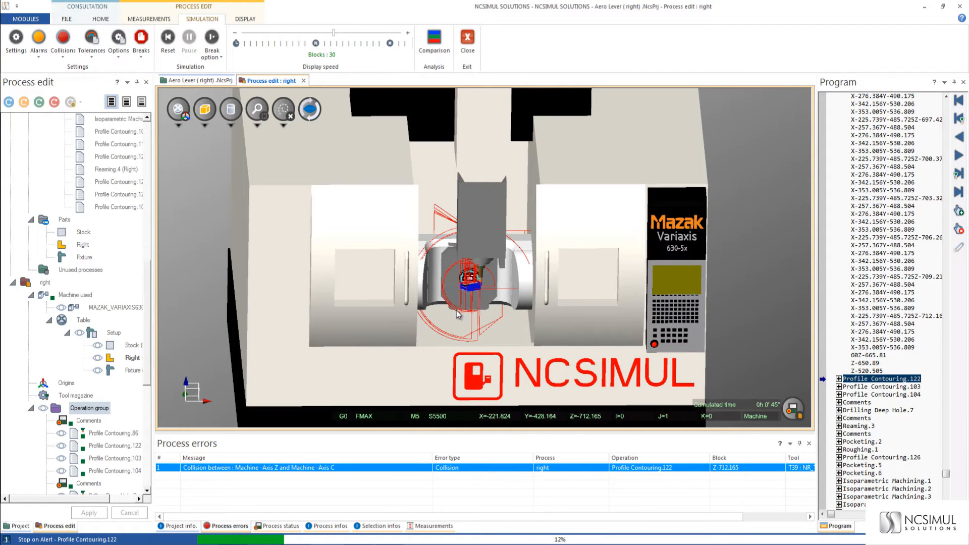
{"action": "mouse_move", "coordinate": [482, 239]}
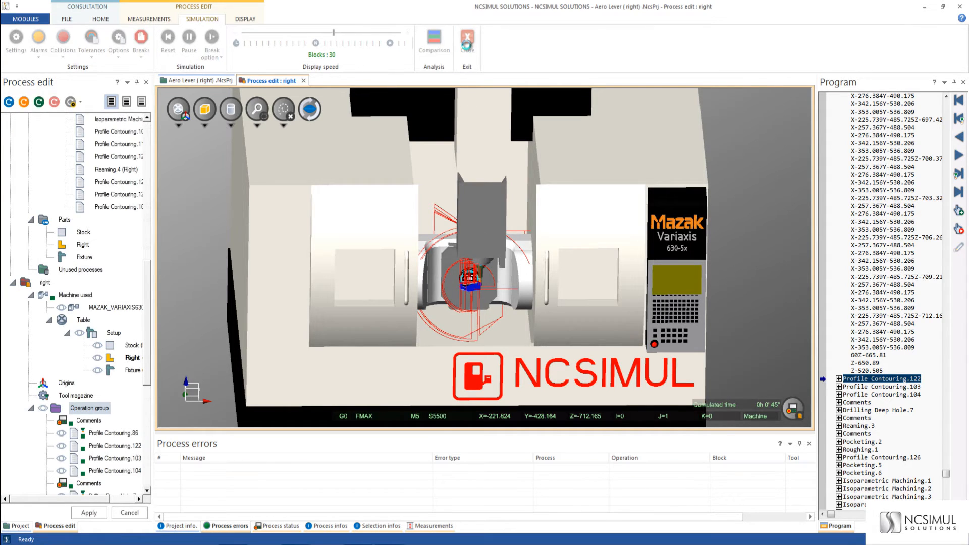
Replace the setup's machine with the HERMLE C40.
{"action": "right_click", "coordinate": [75, 357]}
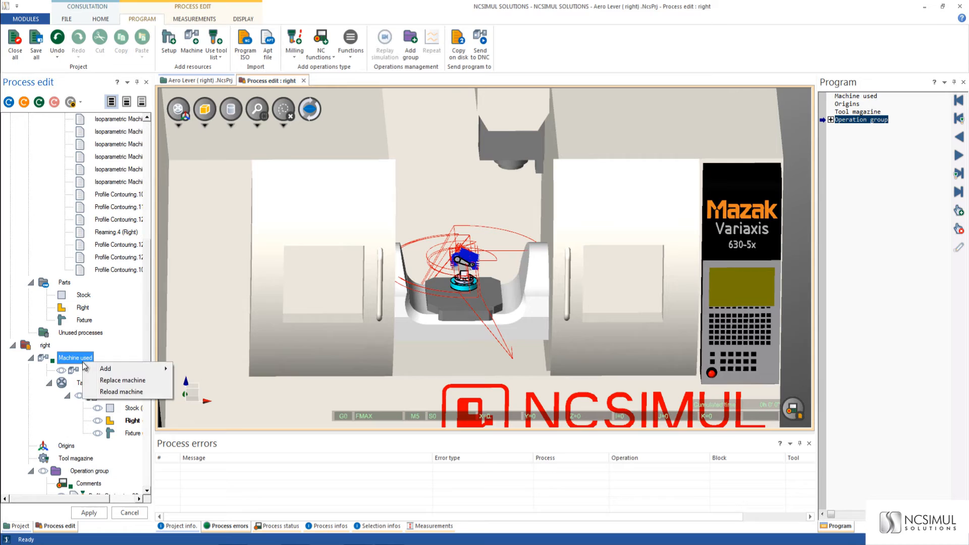
{"action": "left_click", "coordinate": [122, 380]}
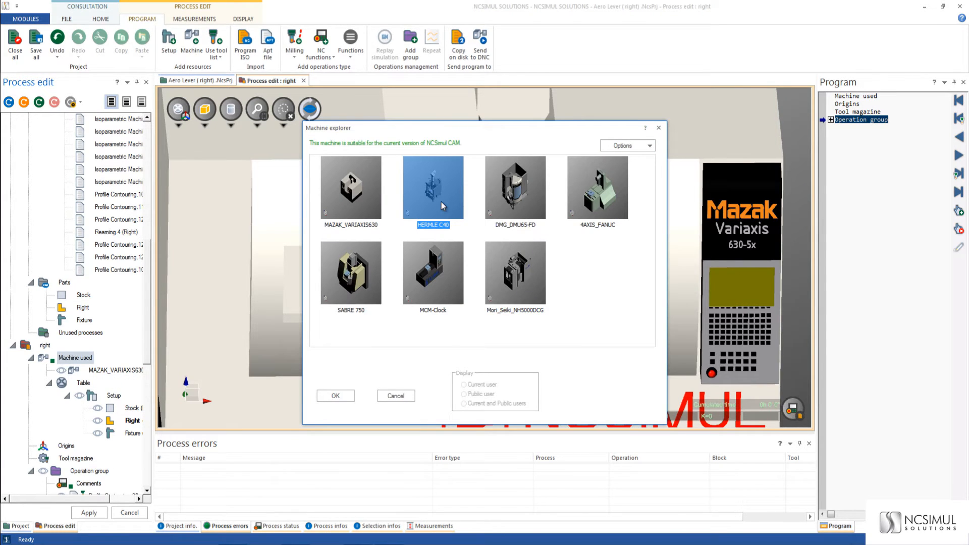
{"action": "left_click", "coordinate": [335, 395]}
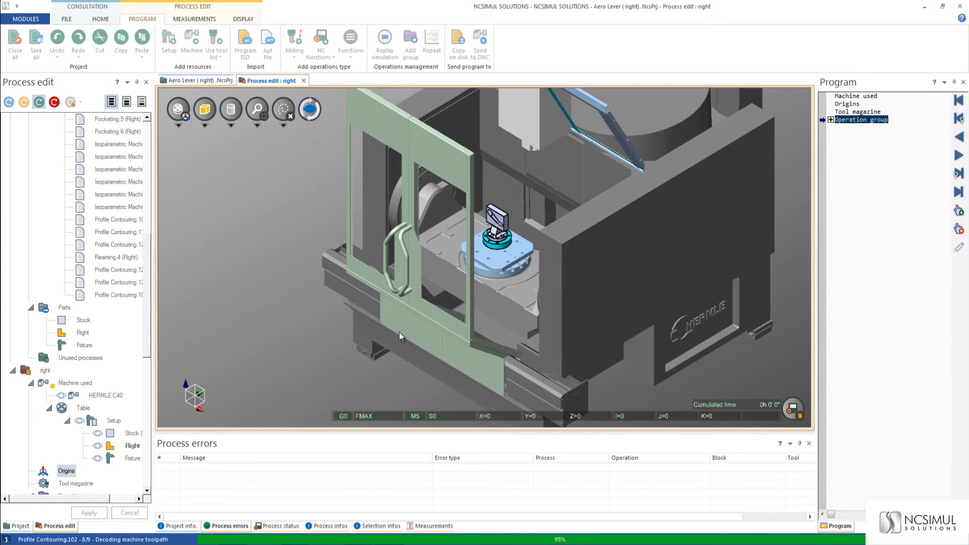
Refresh the view and expand the regenerated Heidenhain program operations.
{"action": "left_click", "coordinate": [257, 109]}
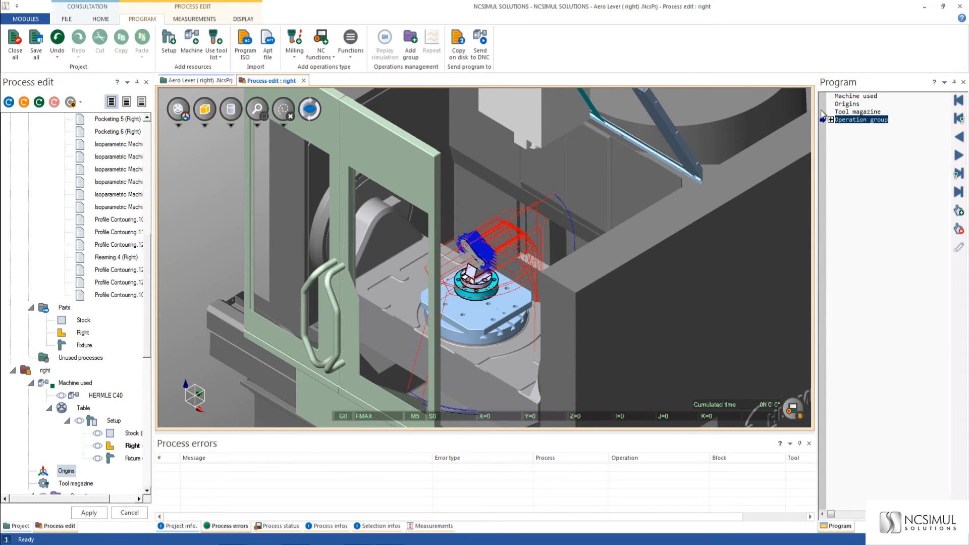
{"action": "left_click", "coordinate": [832, 119]}
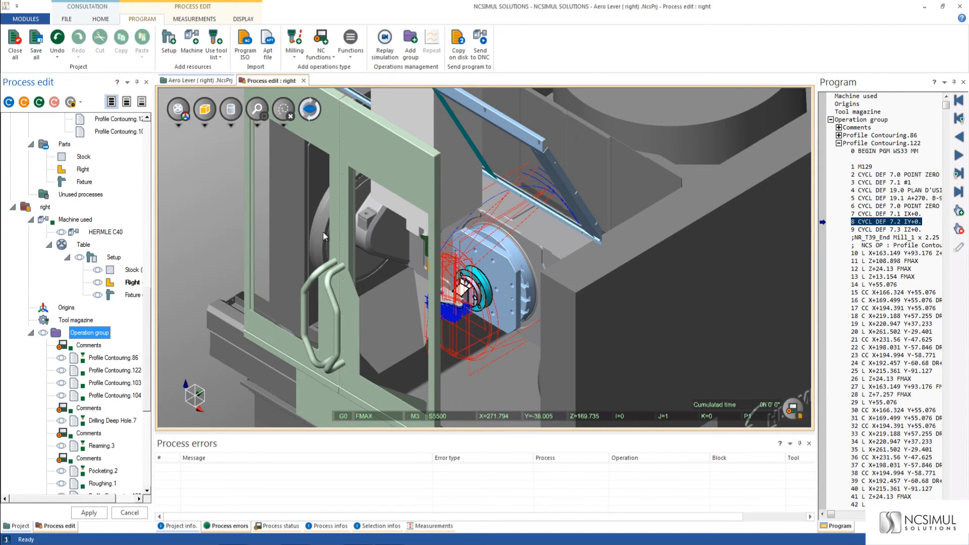
Select the Operation group, replay the simulation, and open a machine part's display options.
{"action": "double_click", "coordinate": [90, 332]}
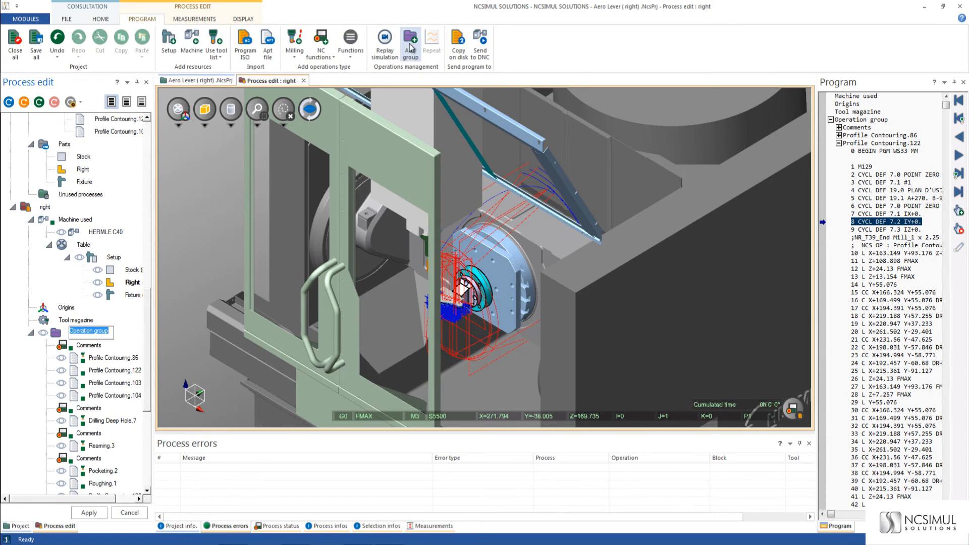
{"action": "left_click", "coordinate": [385, 44]}
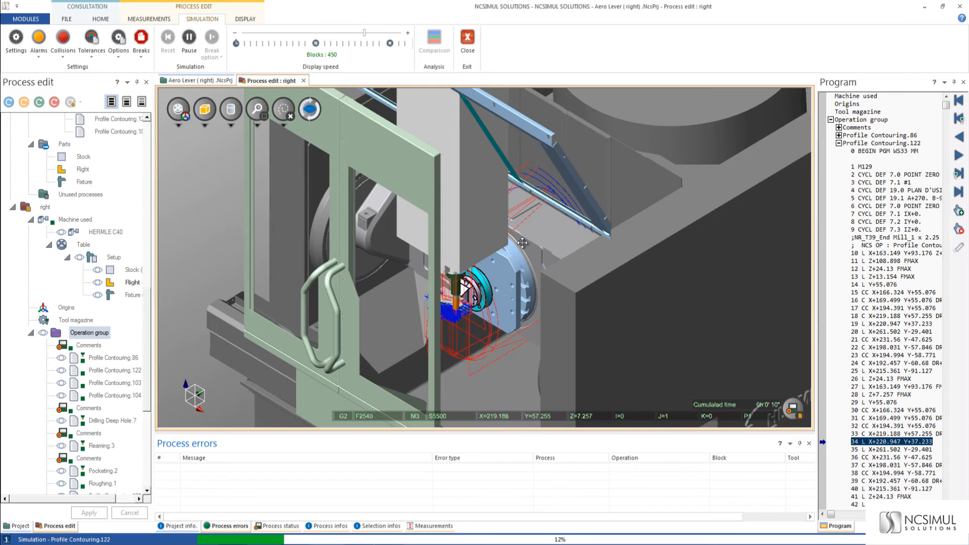
{"action": "right_click", "coordinate": [523, 243]}
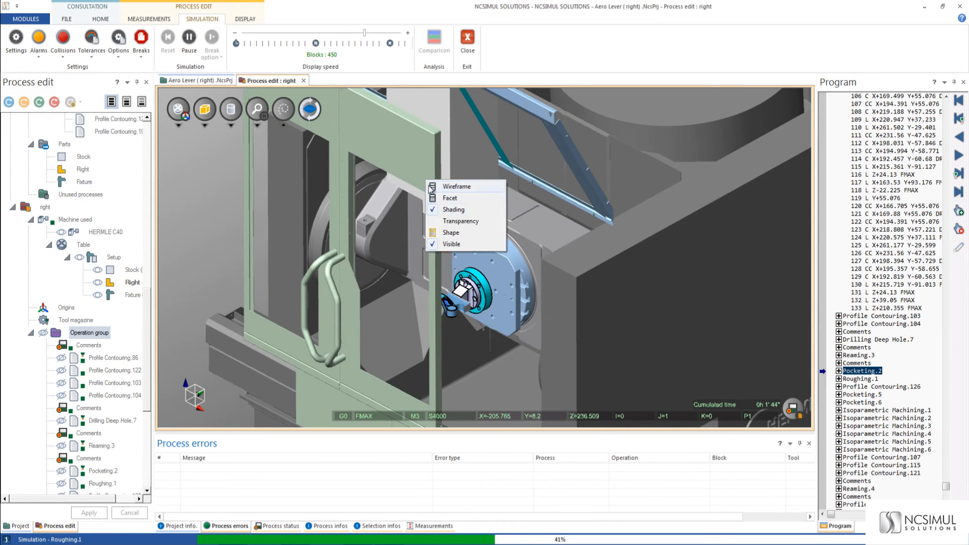